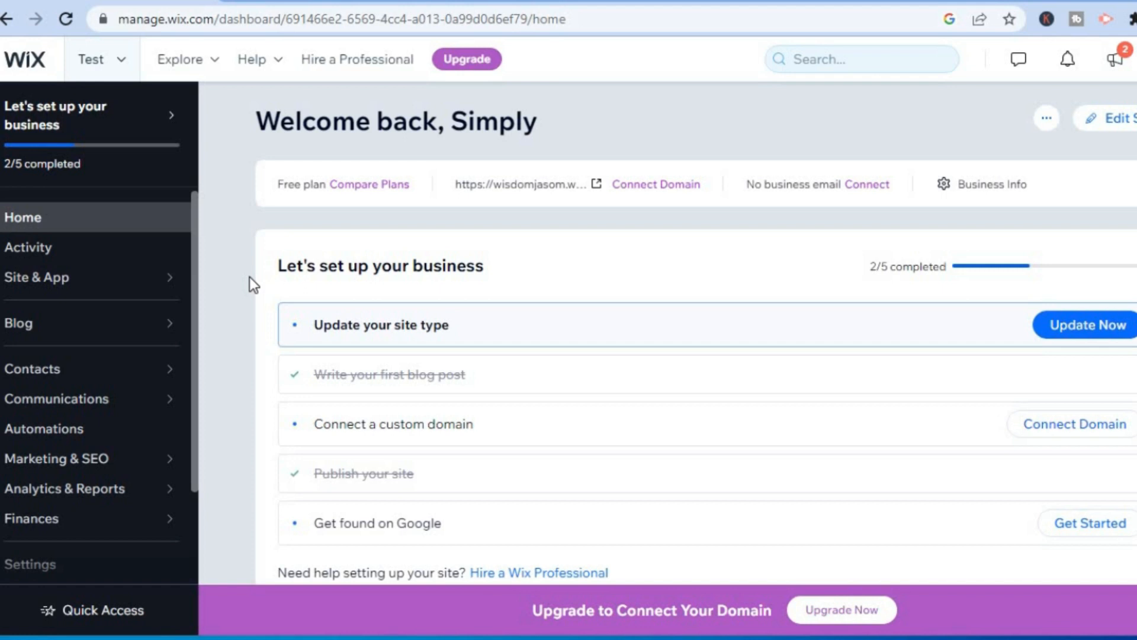
pyautogui.moveTo(687, 145)
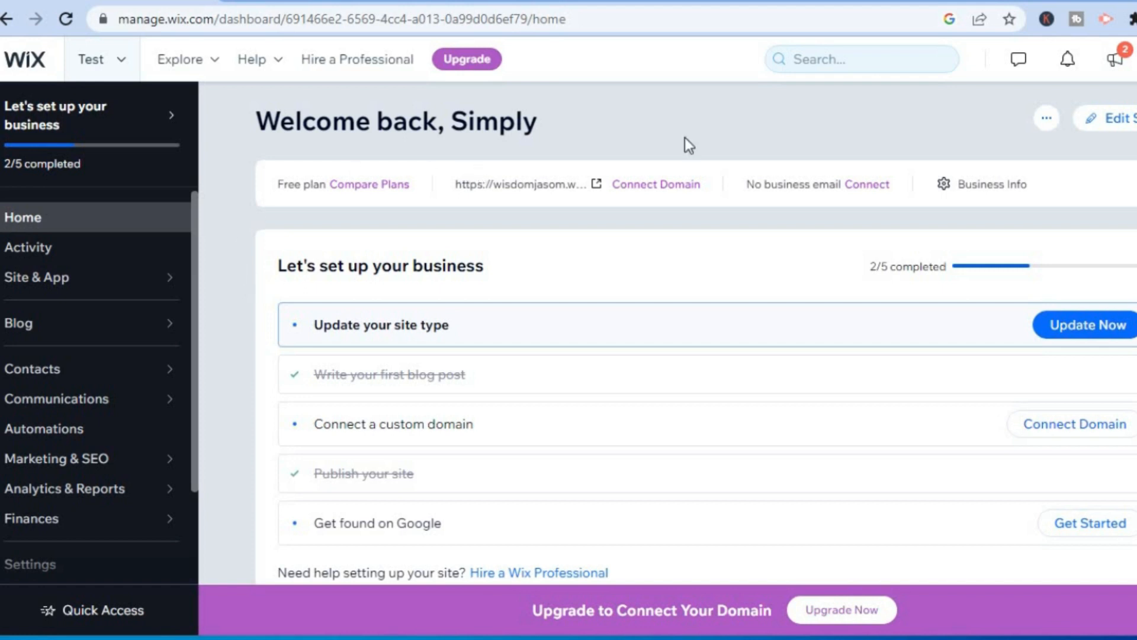
pyautogui.moveTo(1109, 156)
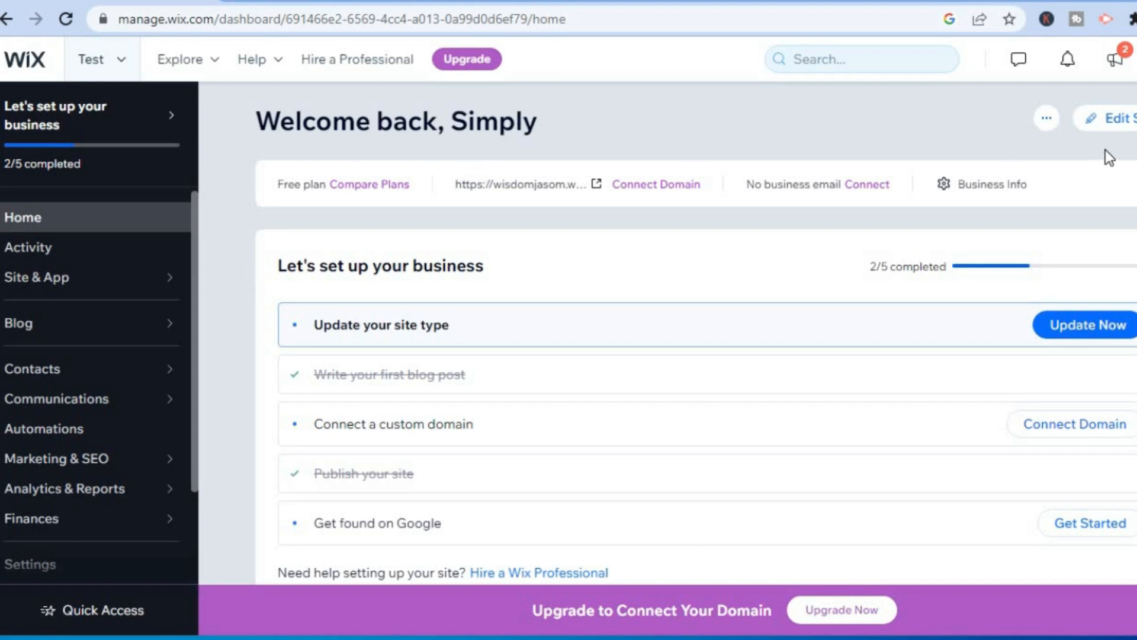
pyautogui.moveTo(1113, 124)
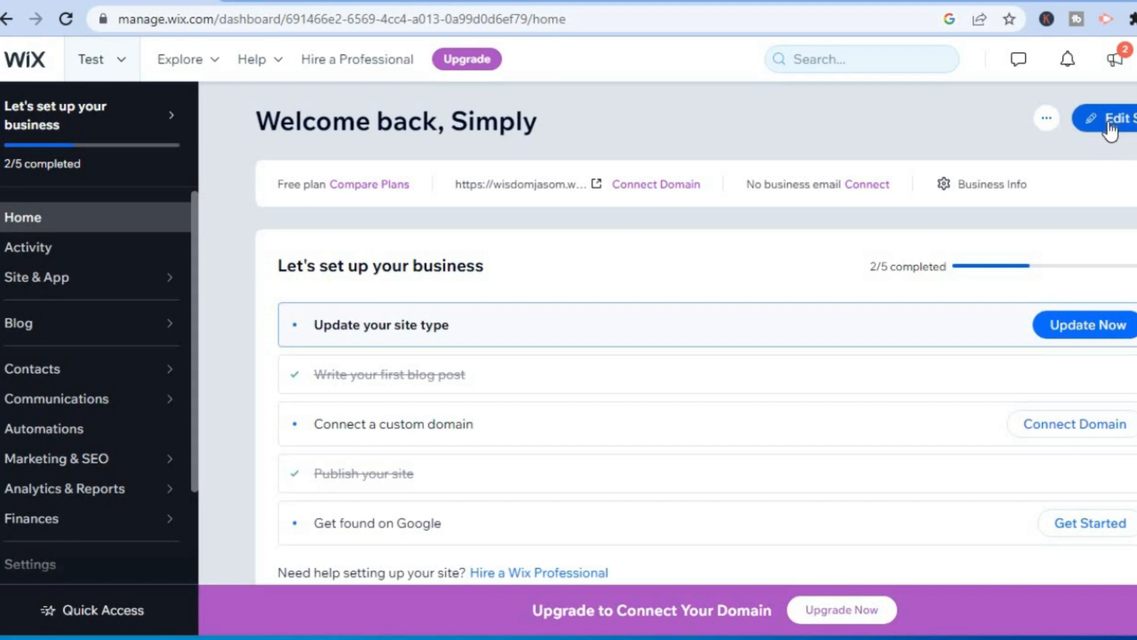
pyautogui.moveTo(754, 139)
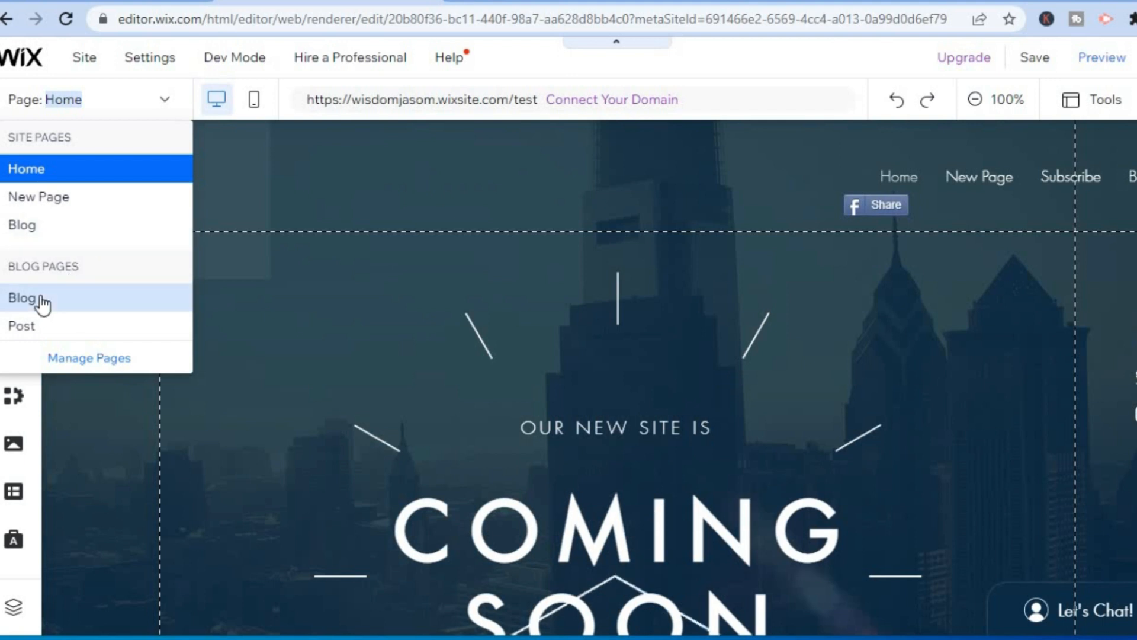
pyautogui.moveTo(38, 326)
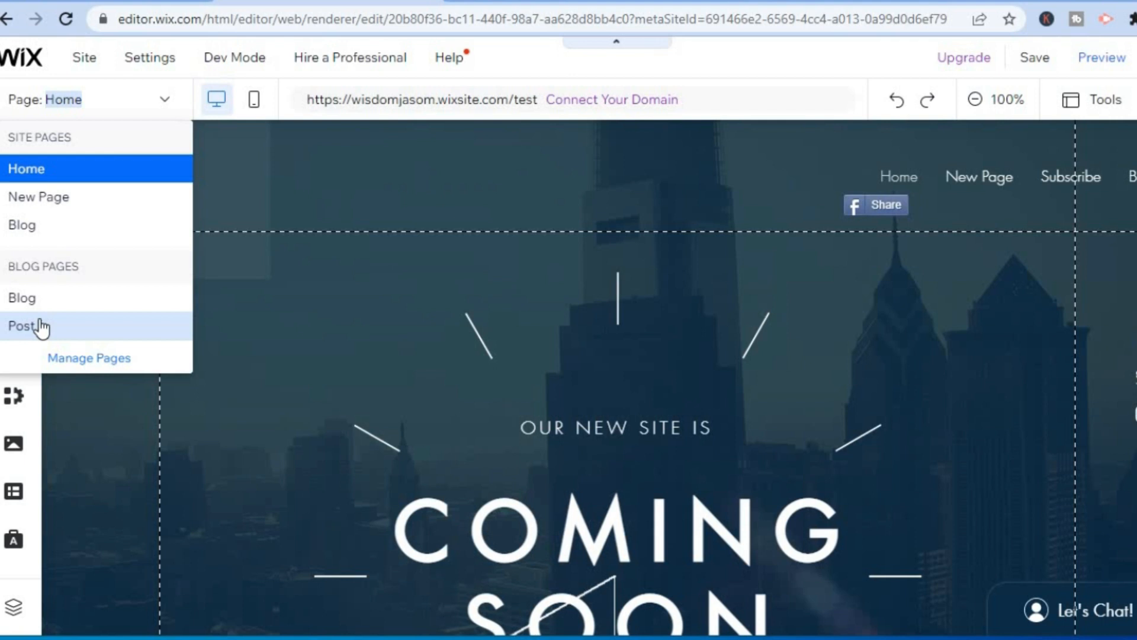
# - Start editing the site and switch to the blog's Post page
pyautogui.click(26, 326)
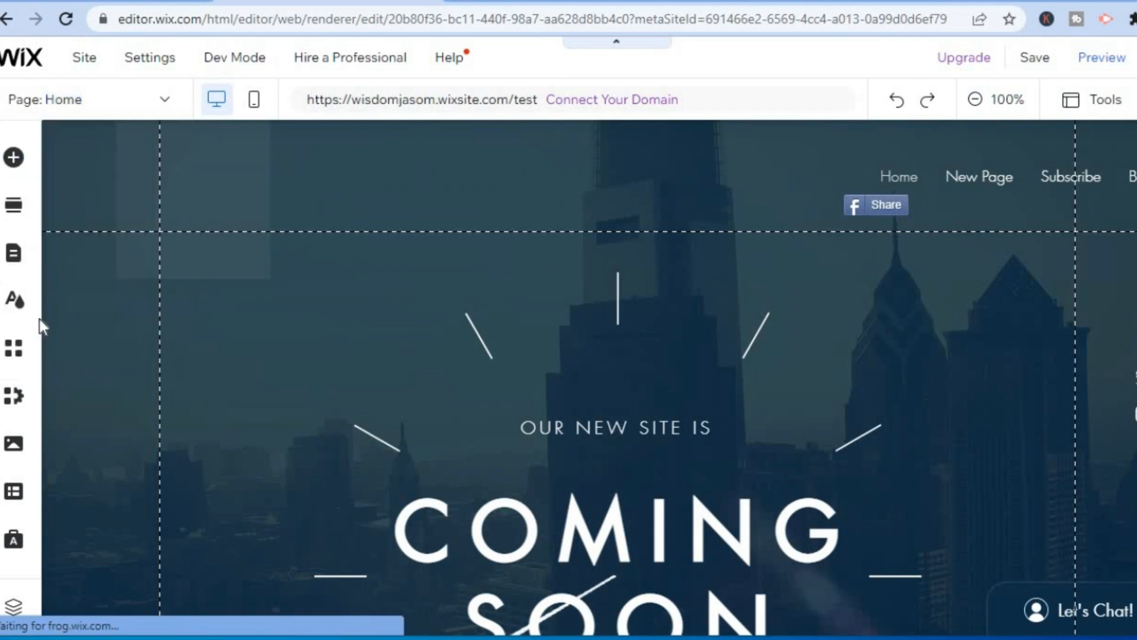
pyautogui.click(94, 99)
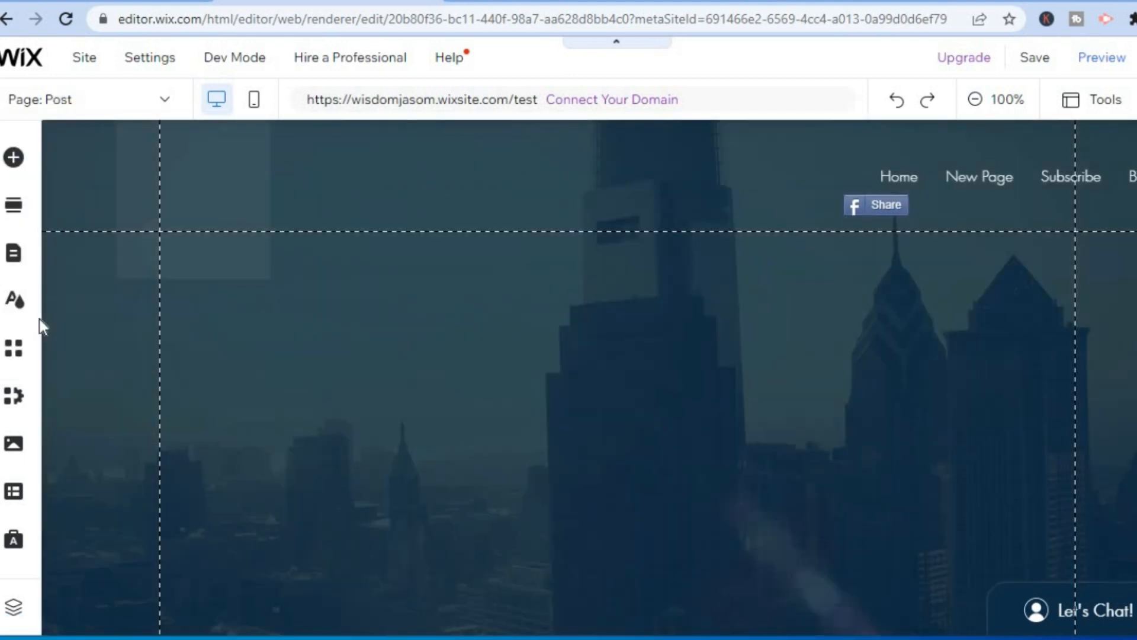
pyautogui.moveTo(722, 331)
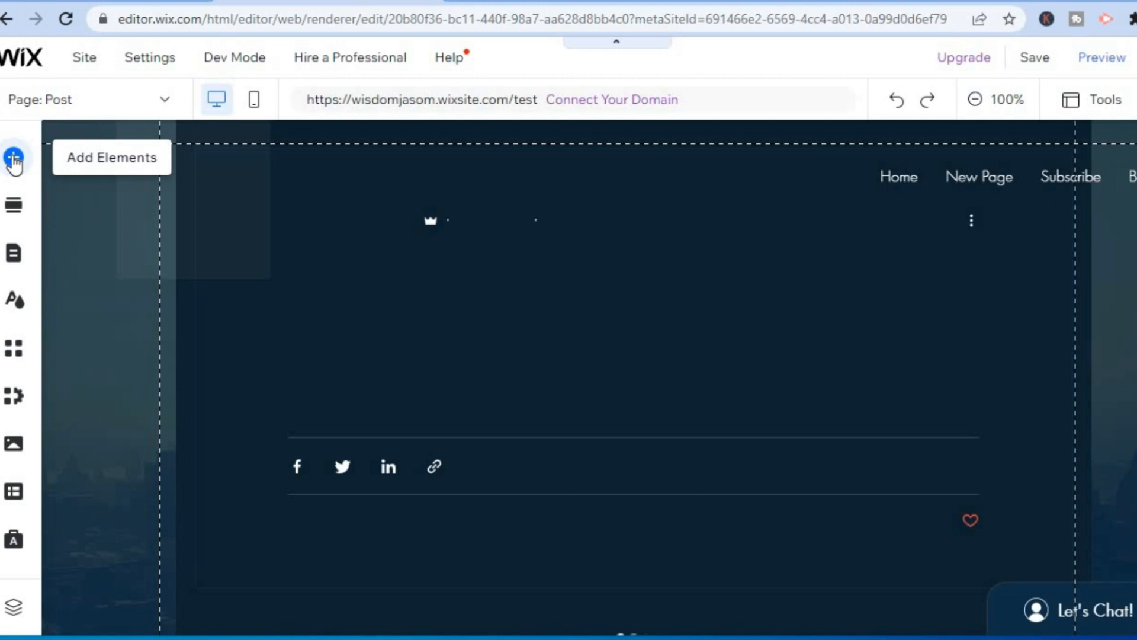
# - Open Add Elements and preview the Wix Video and VideoBox player layouts
pyautogui.click(13, 158)
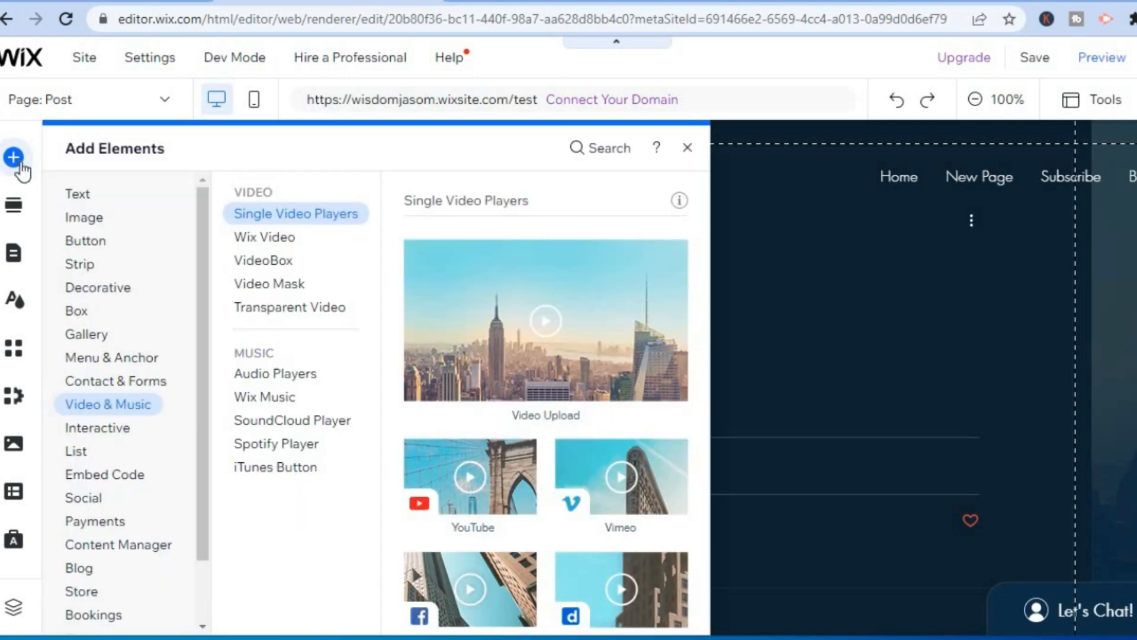
pyautogui.moveTo(109, 413)
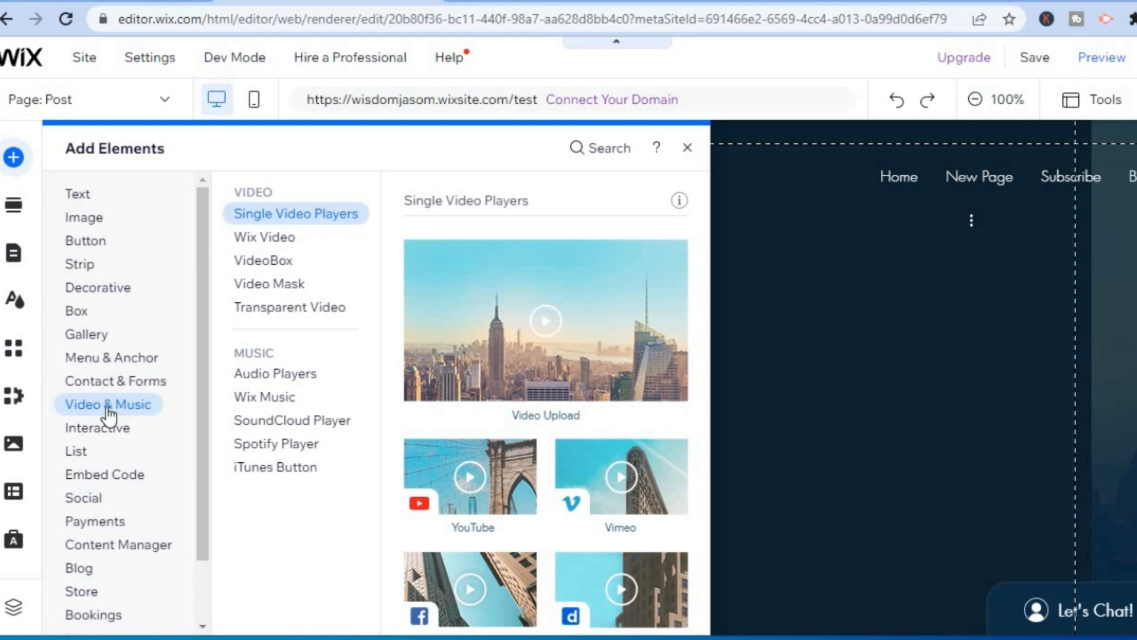
pyautogui.moveTo(109, 414)
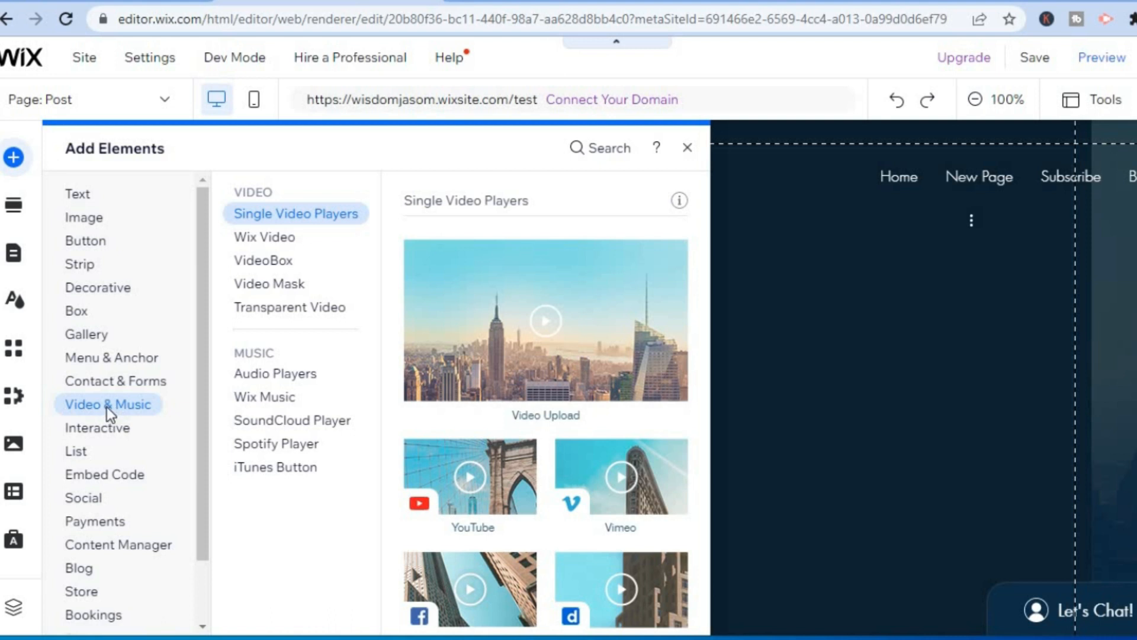
pyautogui.moveTo(295, 243)
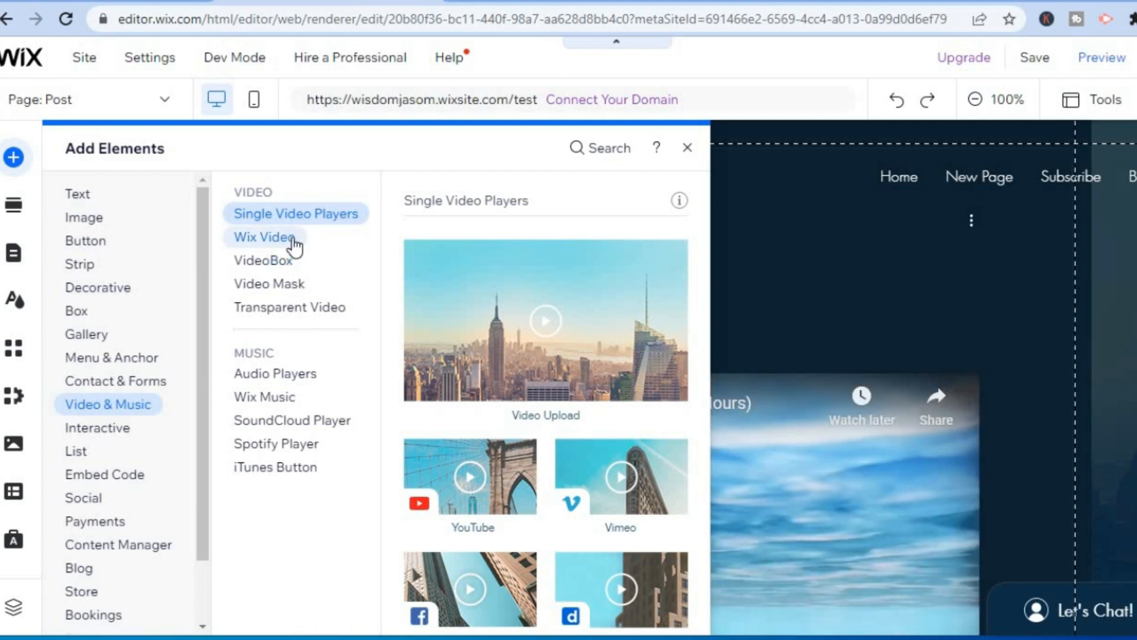
pyautogui.click(263, 236)
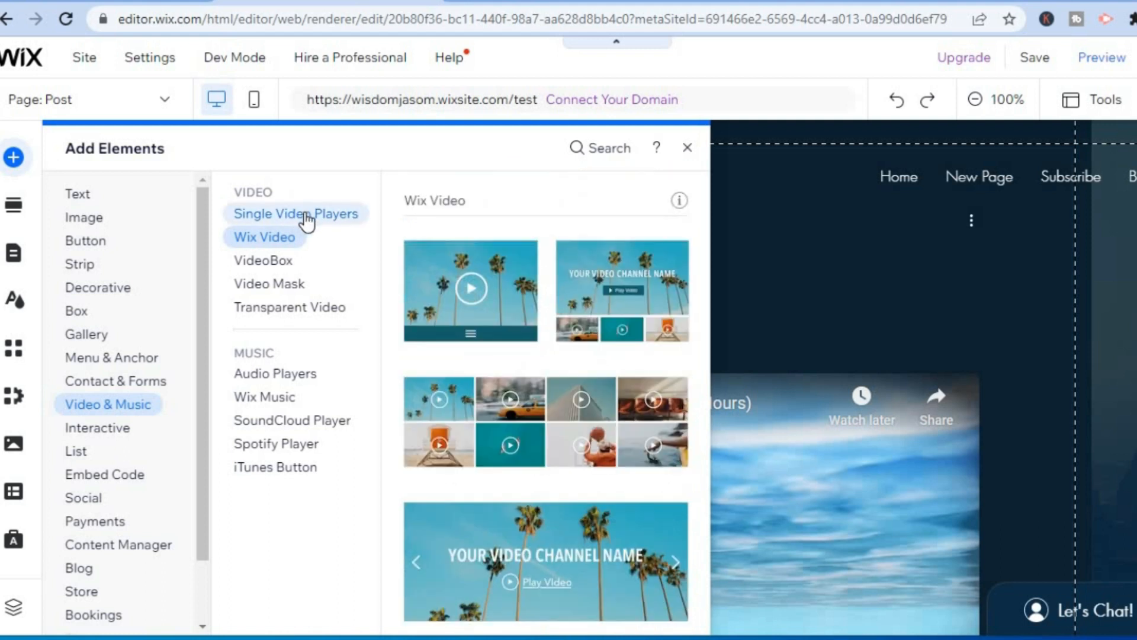
pyautogui.click(295, 213)
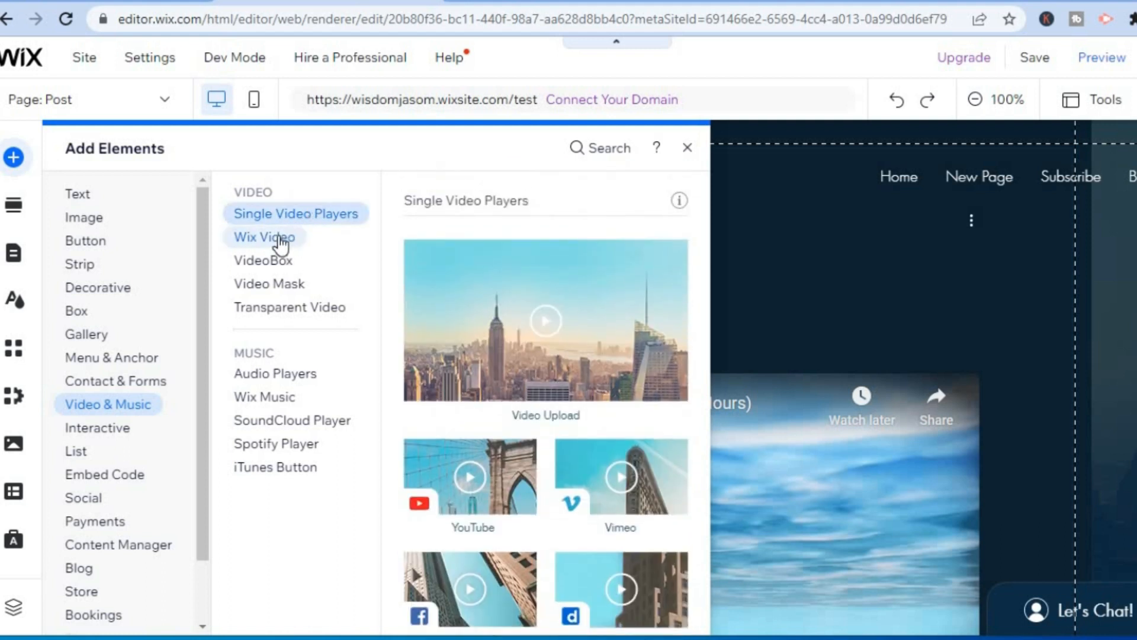
pyautogui.click(263, 259)
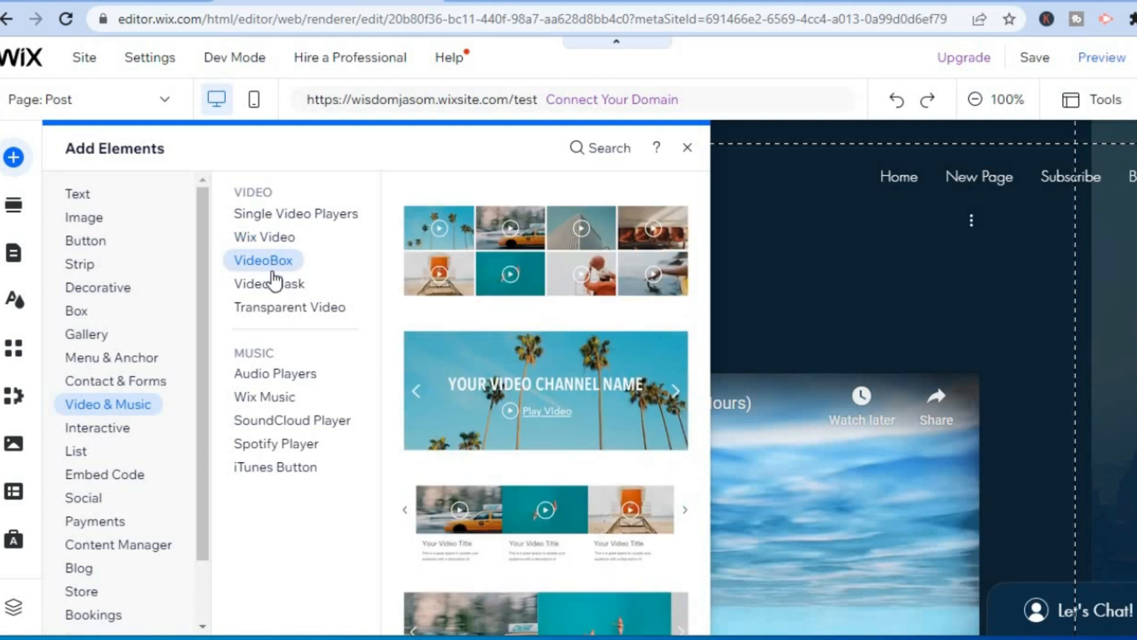
# - Browse video masks and transparent videos, then return to Single Video Players
pyautogui.click(268, 283)
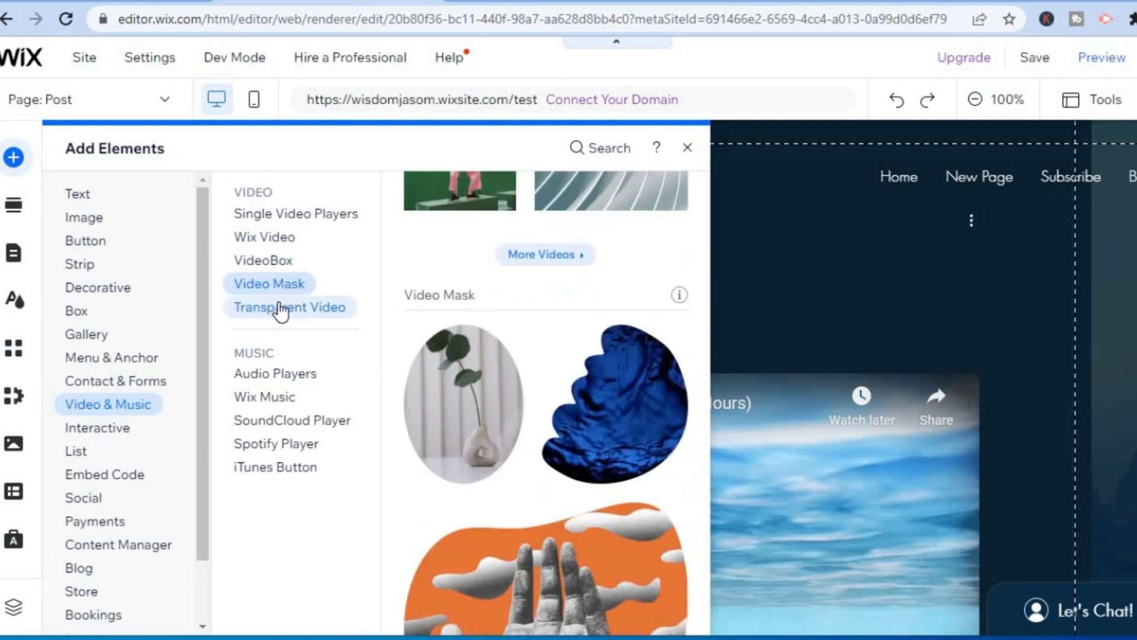
pyautogui.click(290, 307)
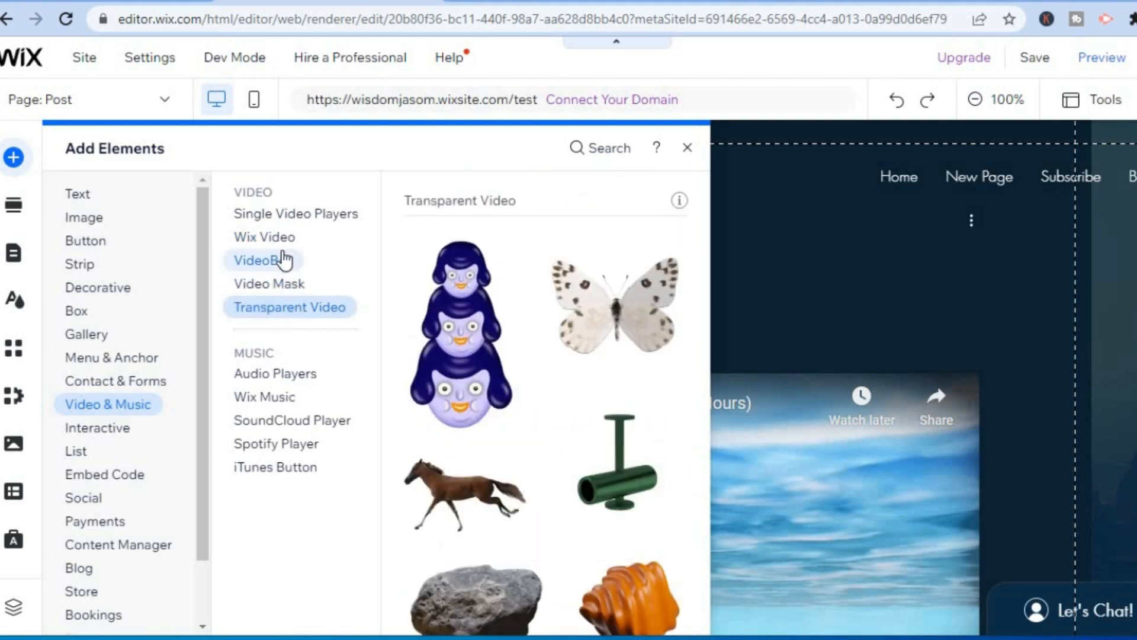
pyautogui.click(265, 236)
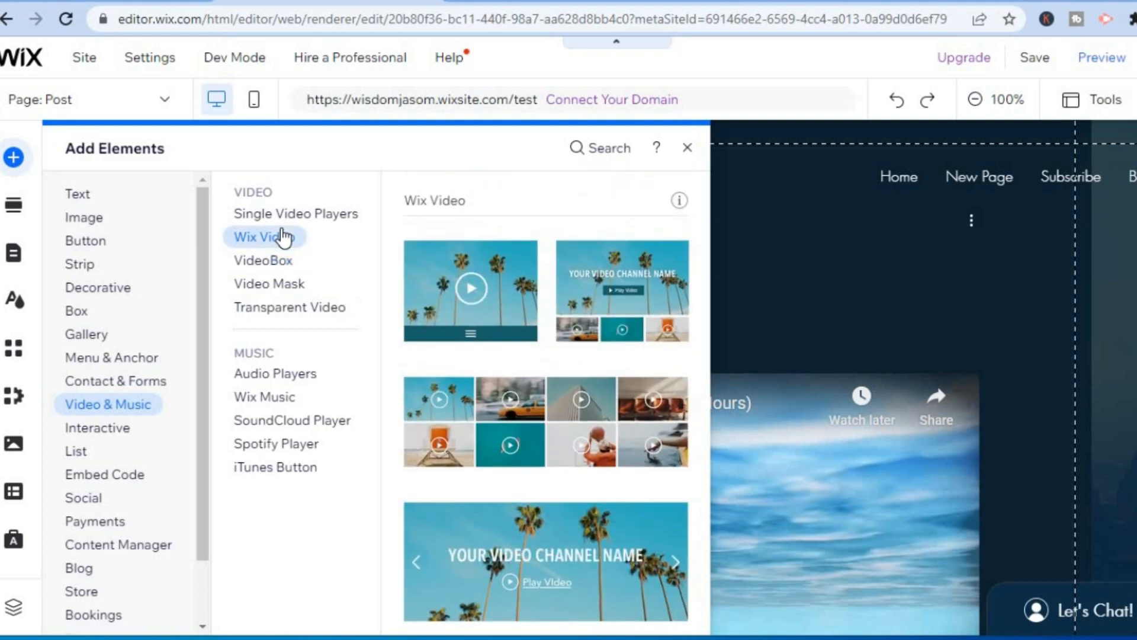
pyautogui.click(294, 213)
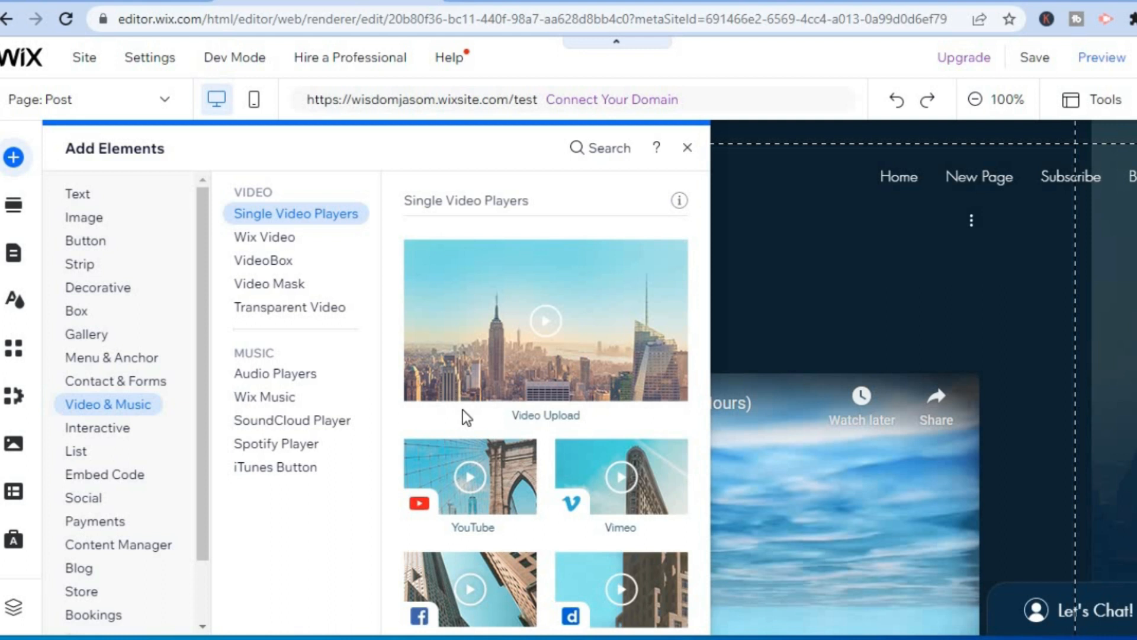
pyautogui.moveTo(462, 496)
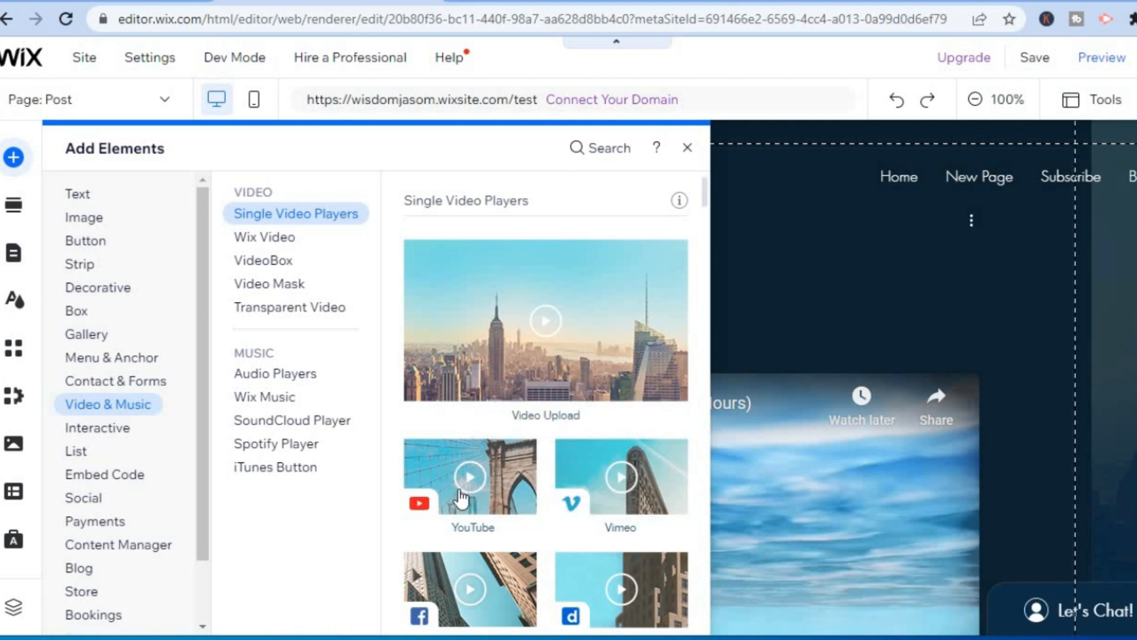
pyautogui.moveTo(462, 498)
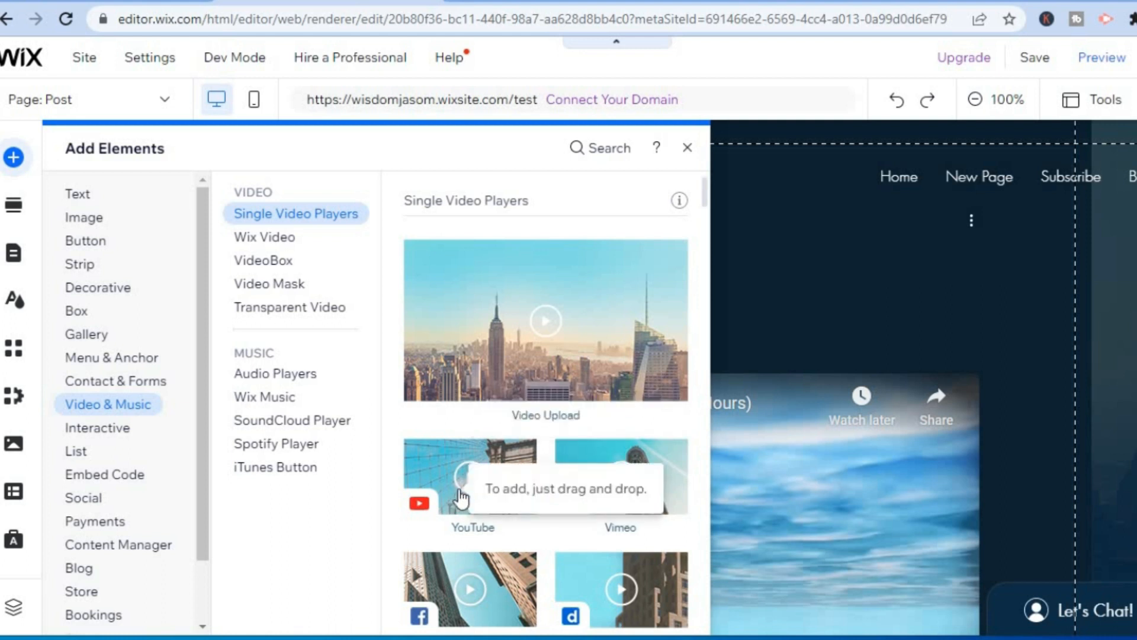
pyautogui.moveTo(867, 245)
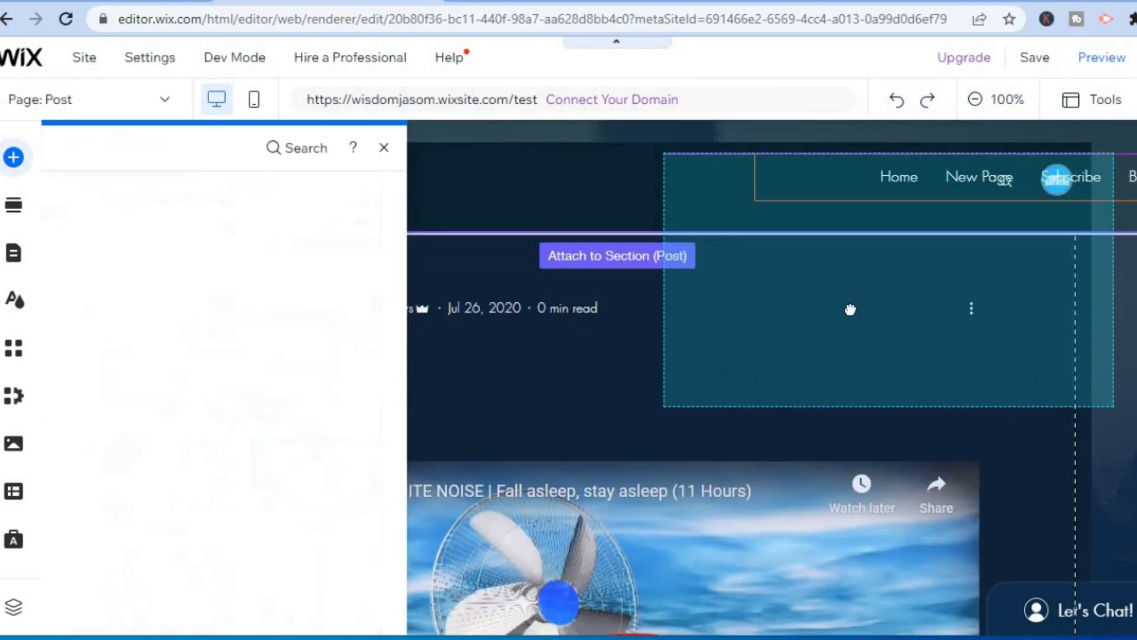
# - Drop the YouTube player onto the Post section and select it
pyautogui.click(384, 148)
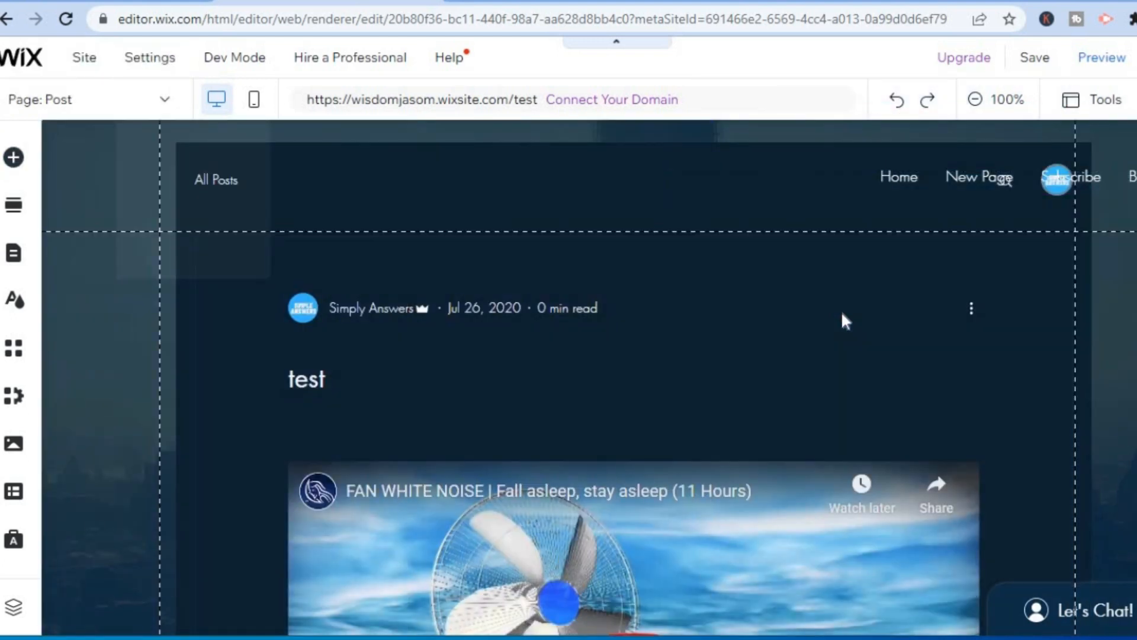
pyautogui.click(841, 312)
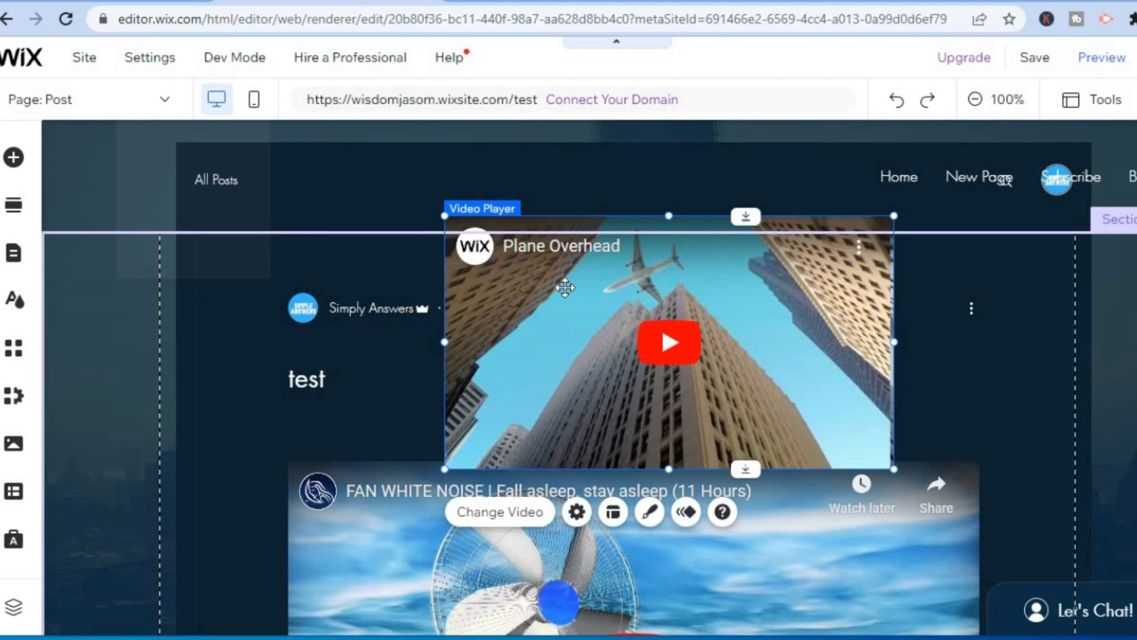
# - Open the player's Change Video settings from its right-click menu
pyautogui.rightClick(565, 290)
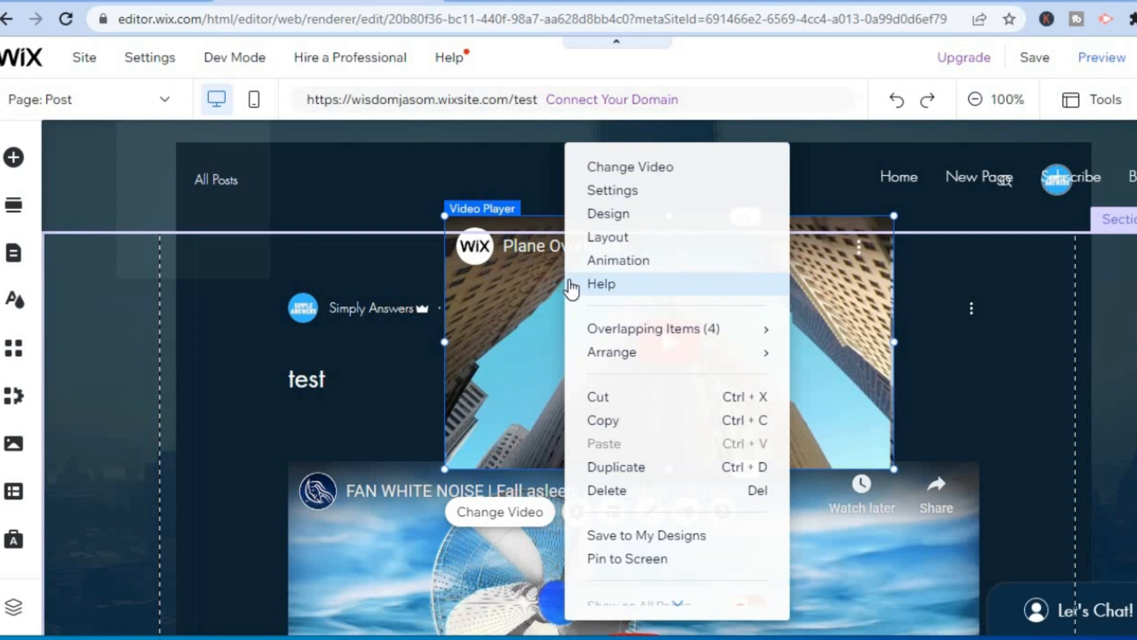
pyautogui.moveTo(650, 167)
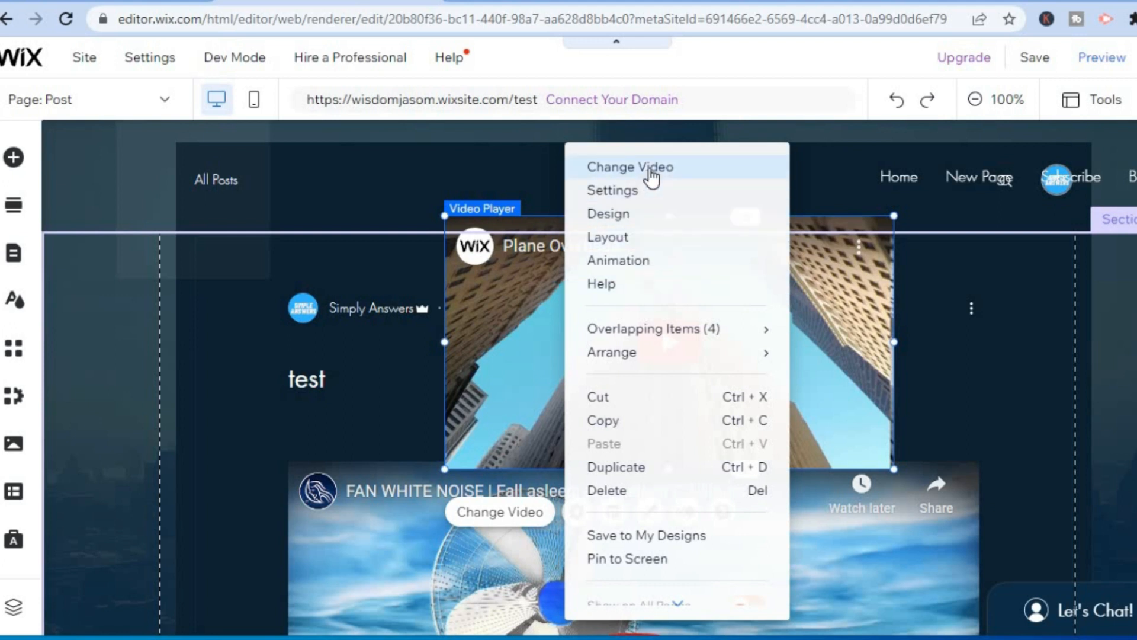
pyautogui.click(652, 176)
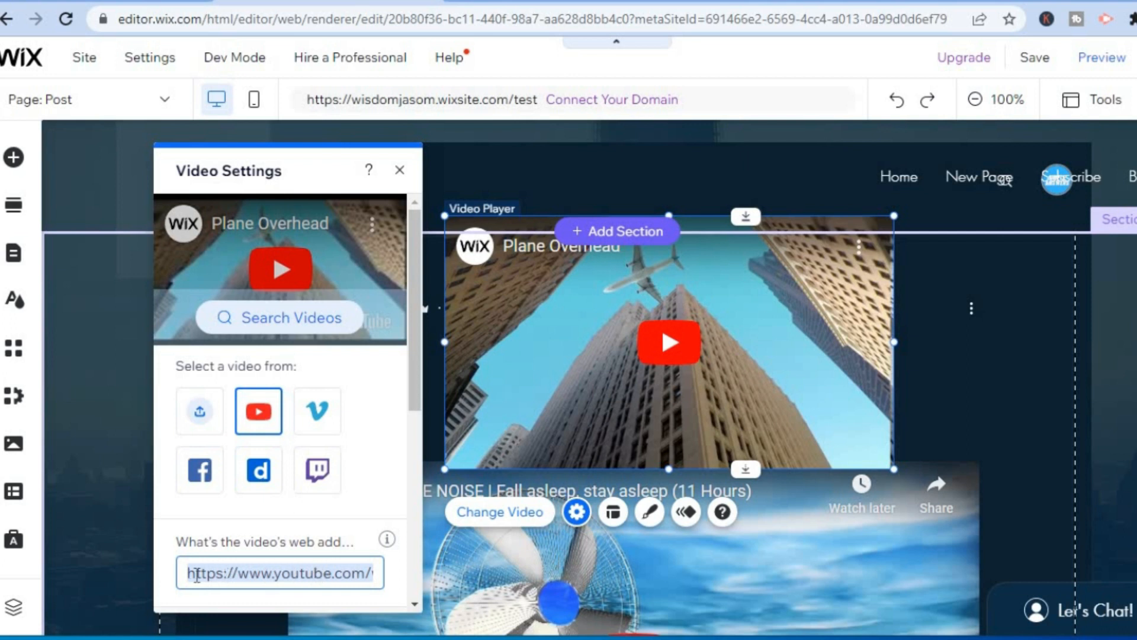
pyautogui.write('https://www.youtube.com/watch?v=TrnLCFsN5i8')
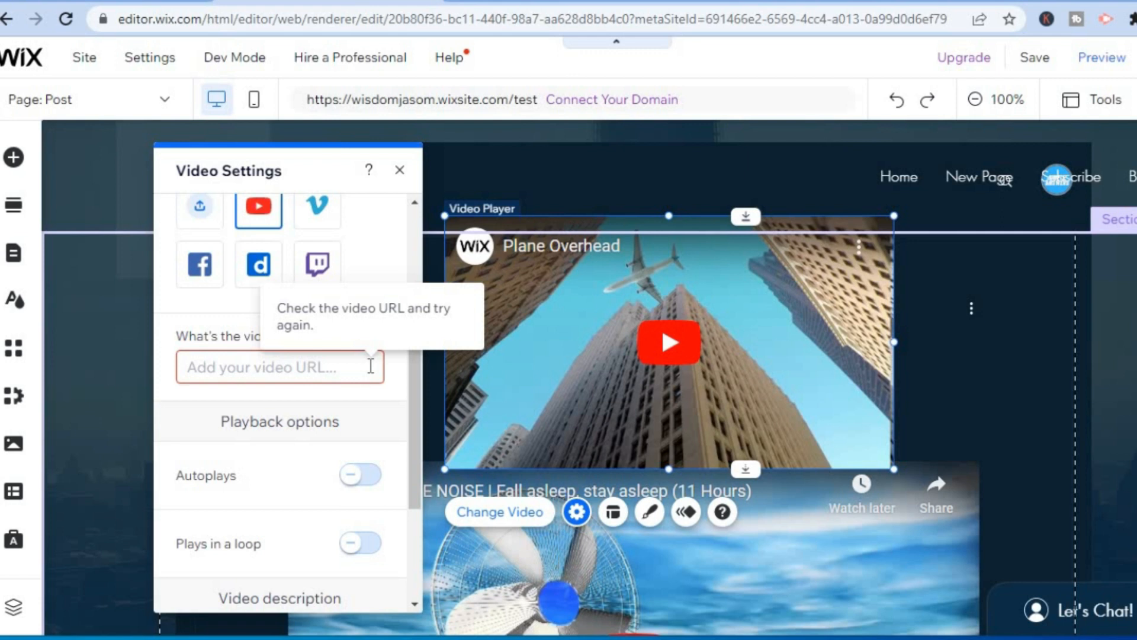
pyautogui.moveTo(248, 370)
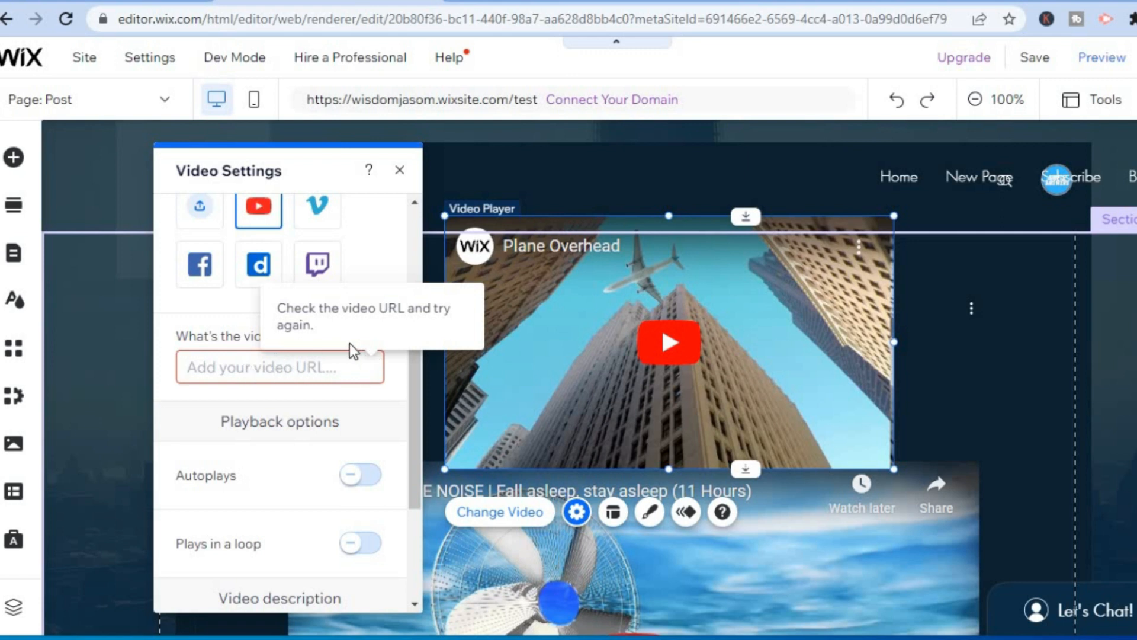
pyautogui.click(279, 366)
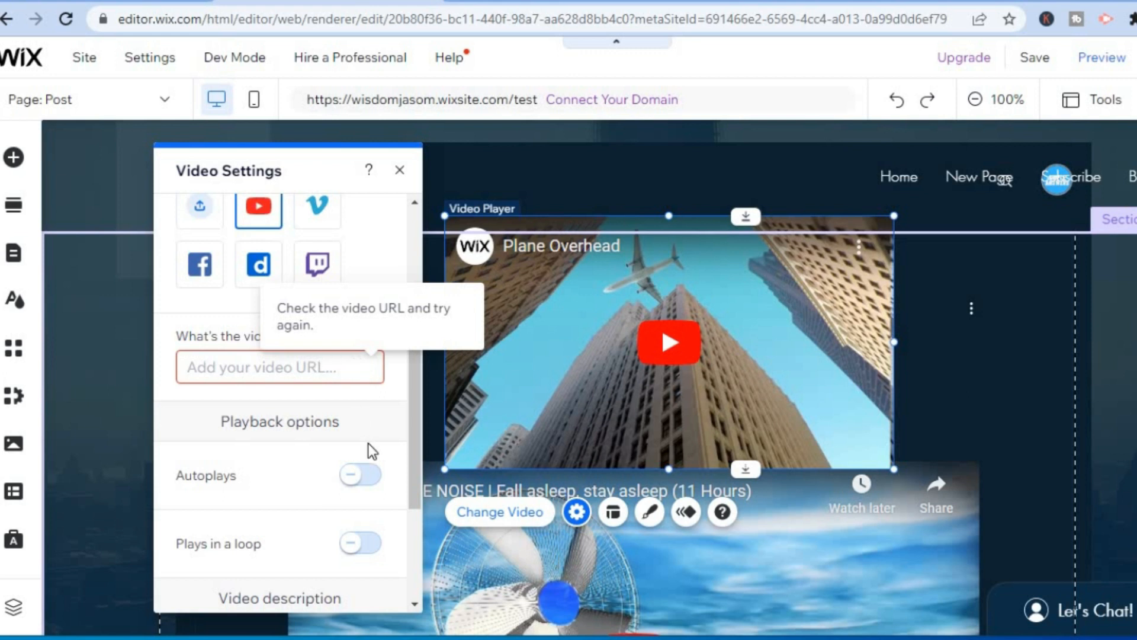
pyautogui.moveTo(414, 445)
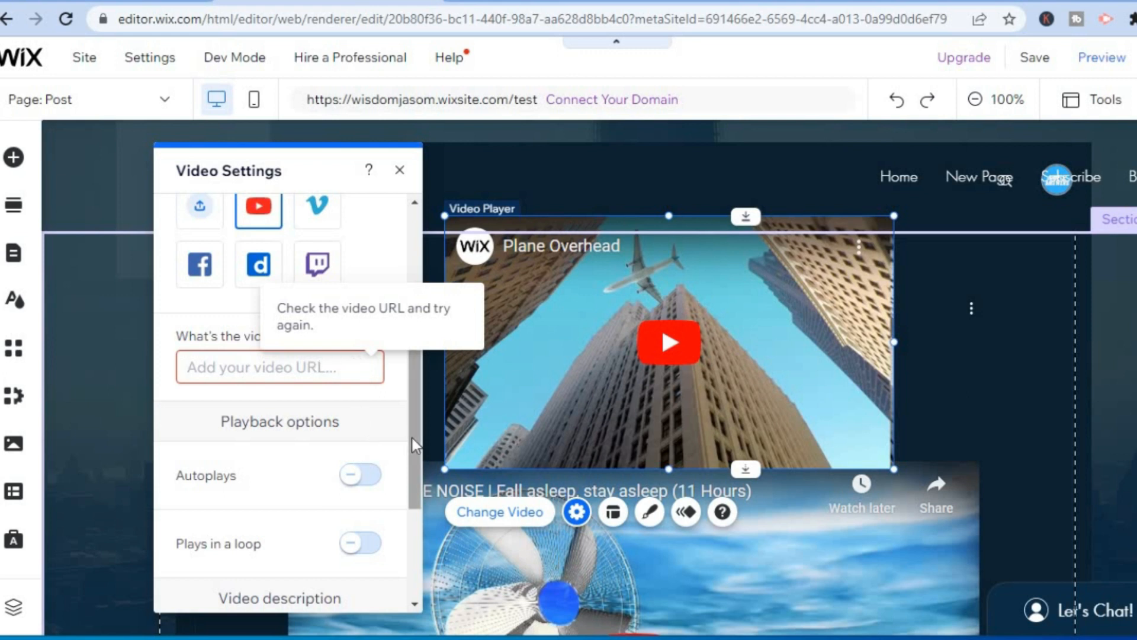
pyautogui.scroll(-3)
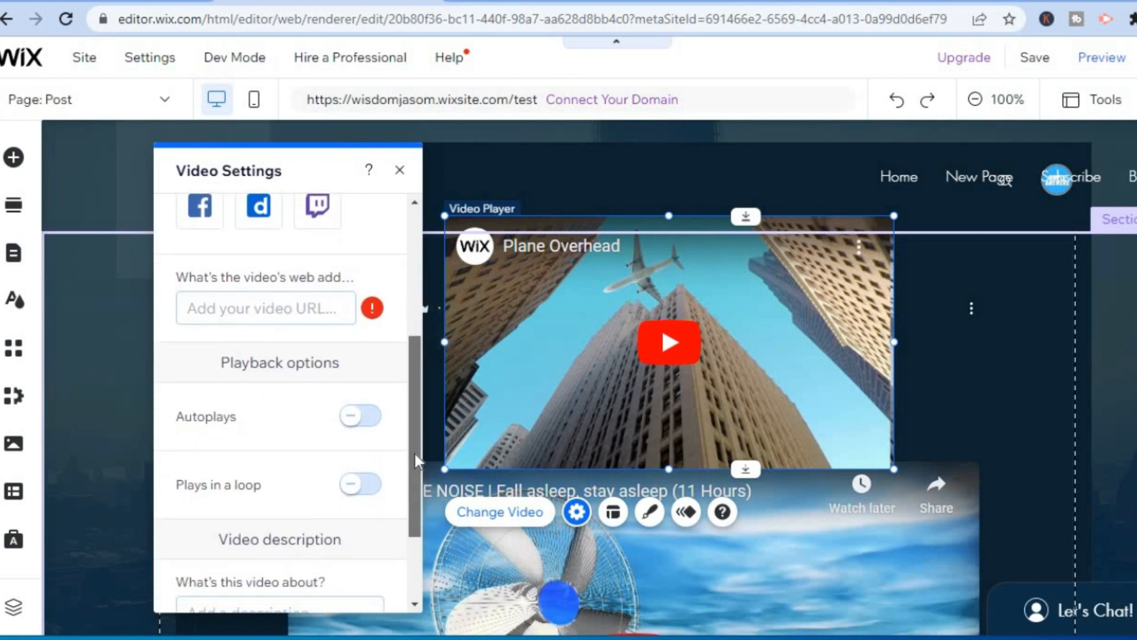